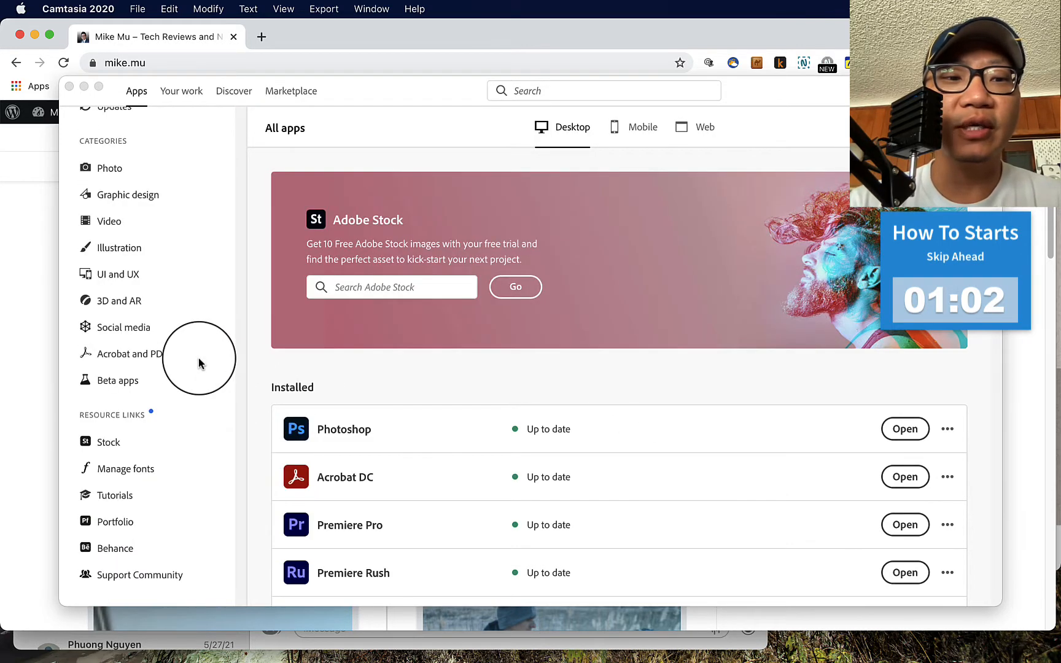
# - Scroll up to the cloud storage details showing full storage and the syncing error
pyautogui.scroll(3)
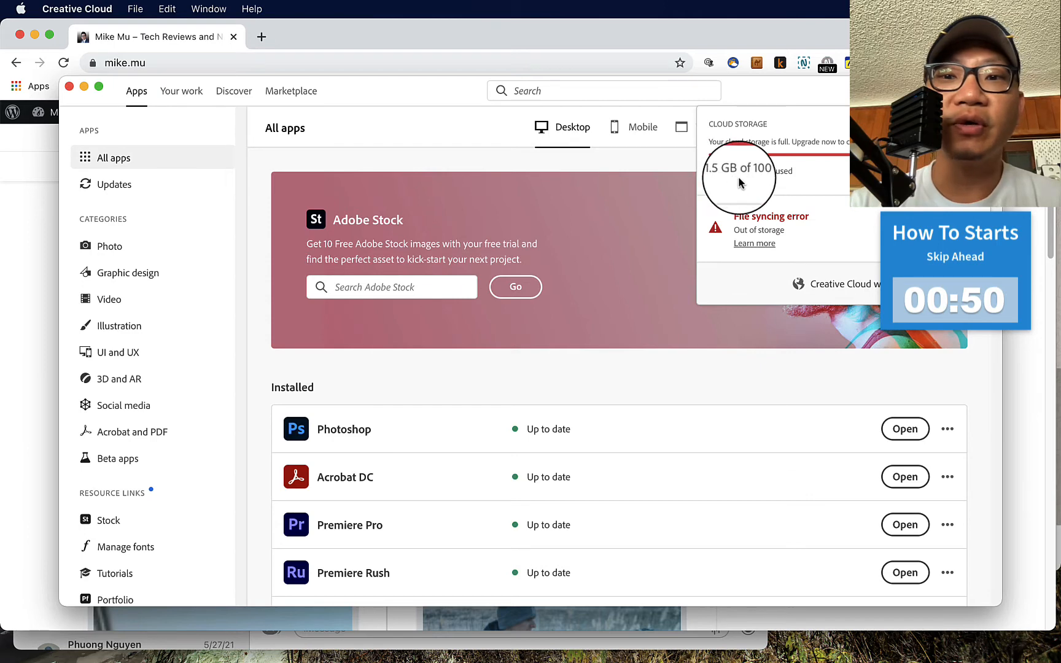
pyautogui.moveTo(771, 186)
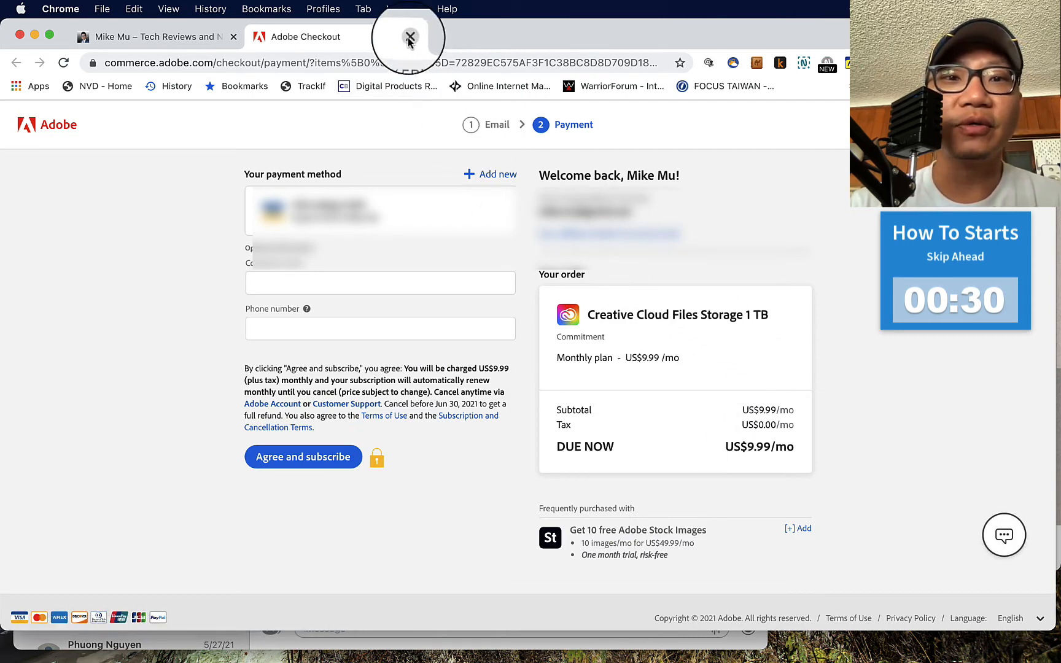
# - Open a blank tab beside the 1 TB storage checkout tab
pyautogui.click(613, 37)
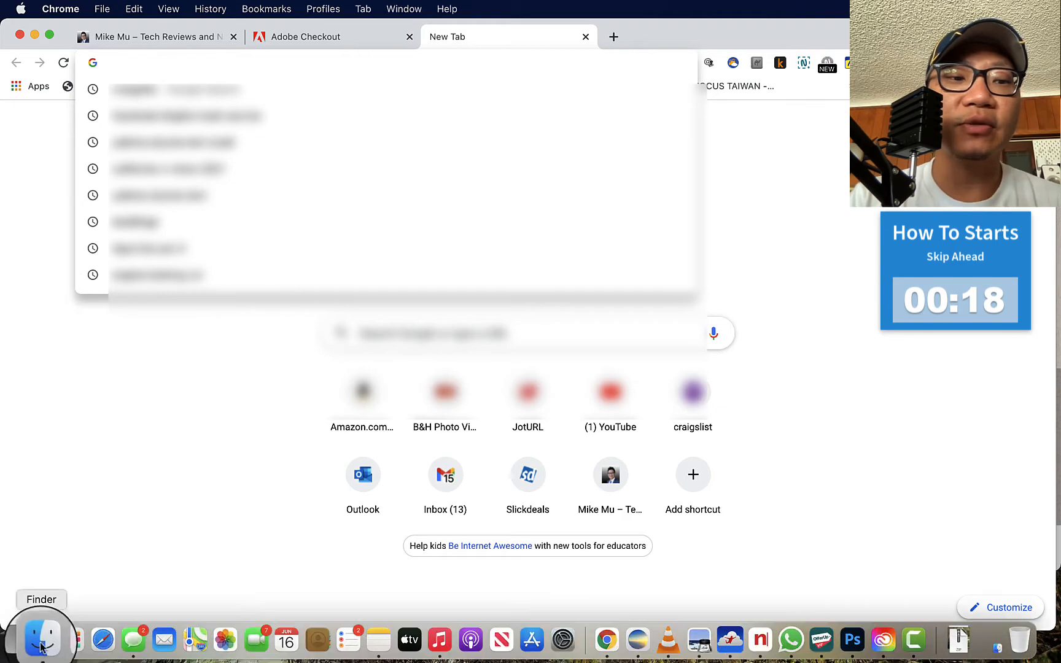
# - View the Creative Cloud Files folder in Finder, listing Adobe, Overlays, Premiere Pro and more
pyautogui.click(42, 638)
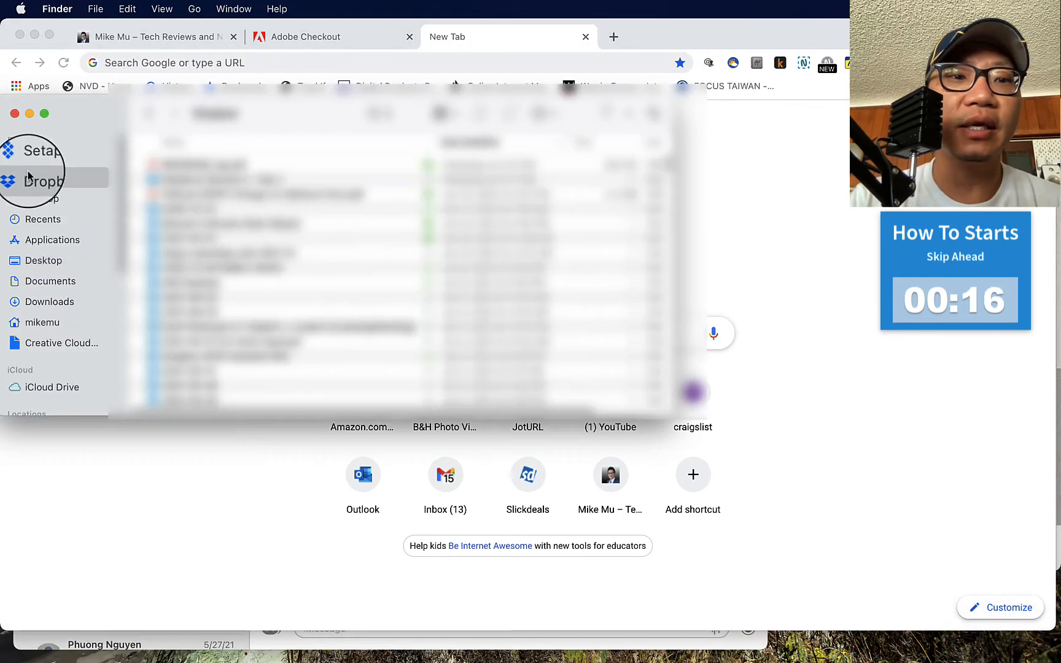
pyautogui.click(61, 342)
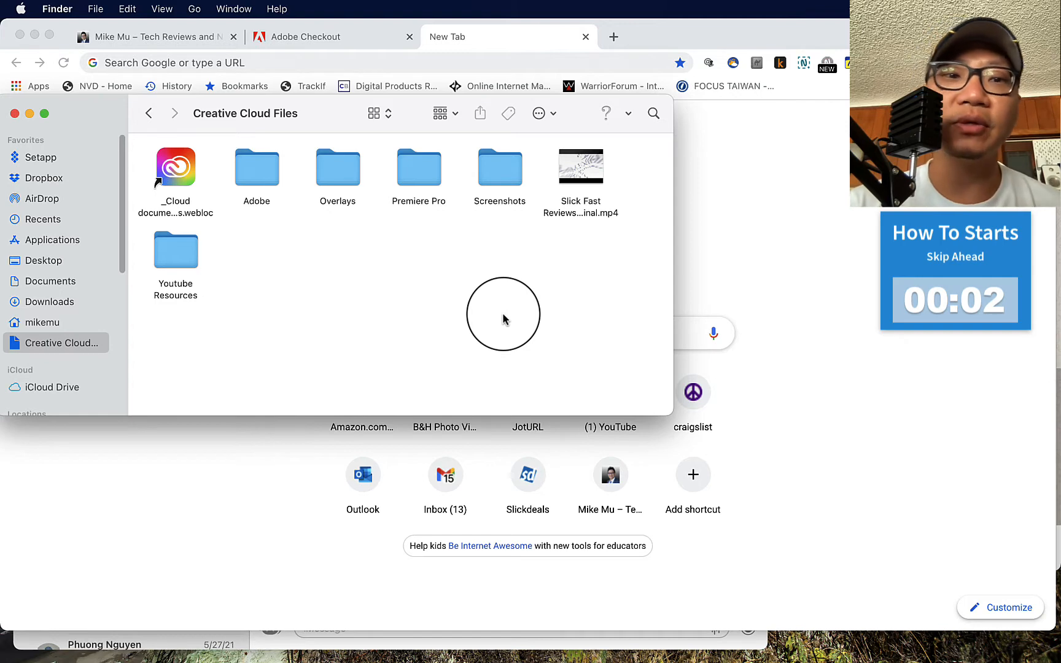
pyautogui.moveTo(554, 68)
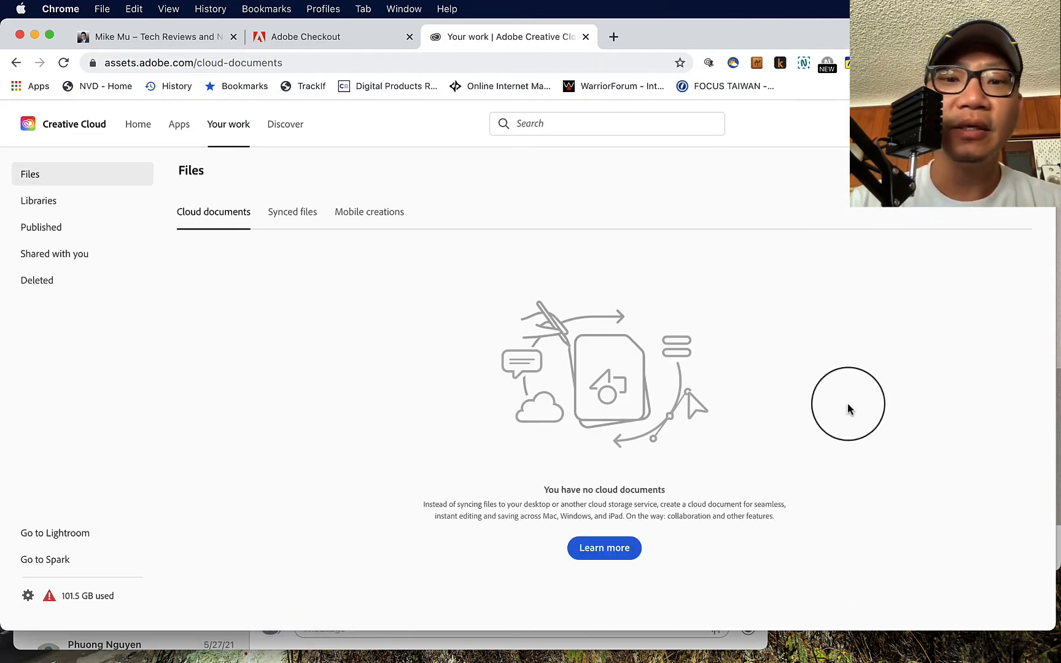
pyautogui.moveTo(616, 484)
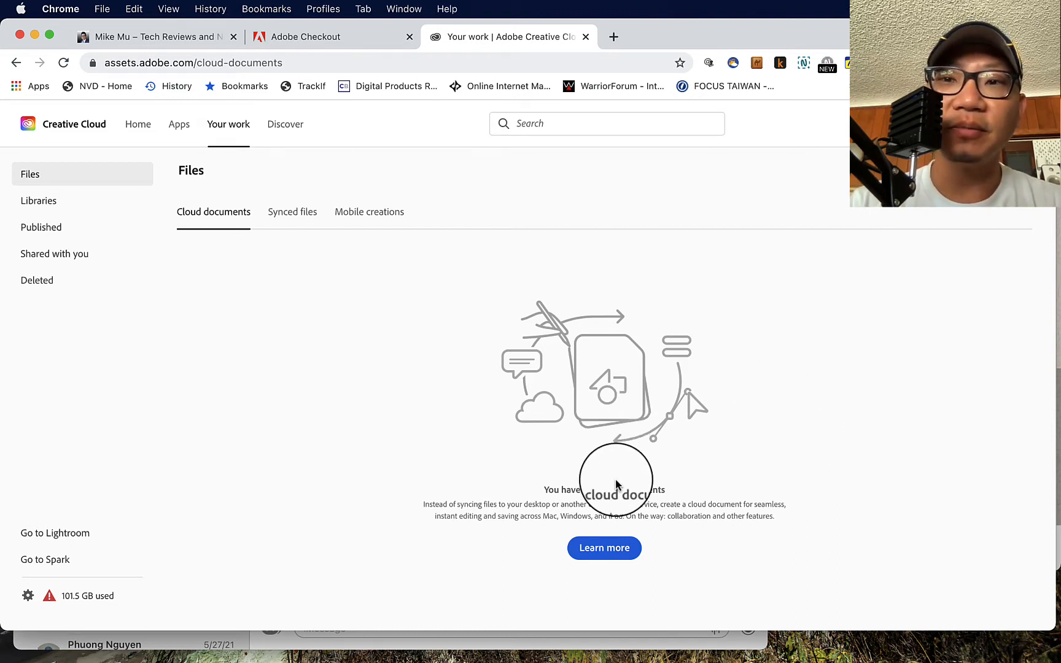
pyautogui.moveTo(607, 457)
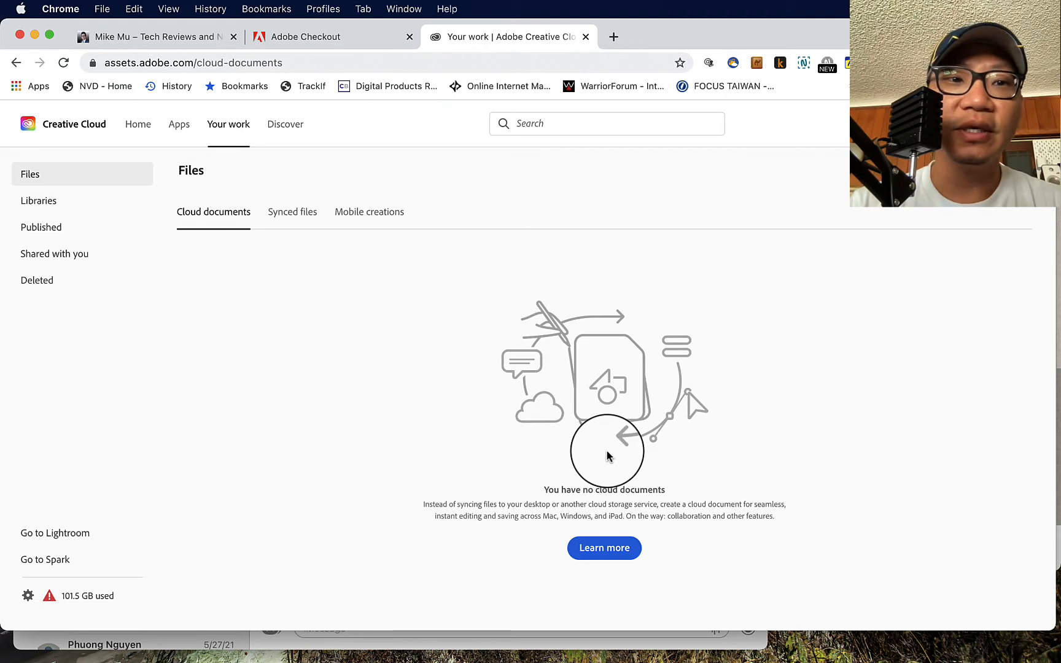
pyautogui.moveTo(181, 274)
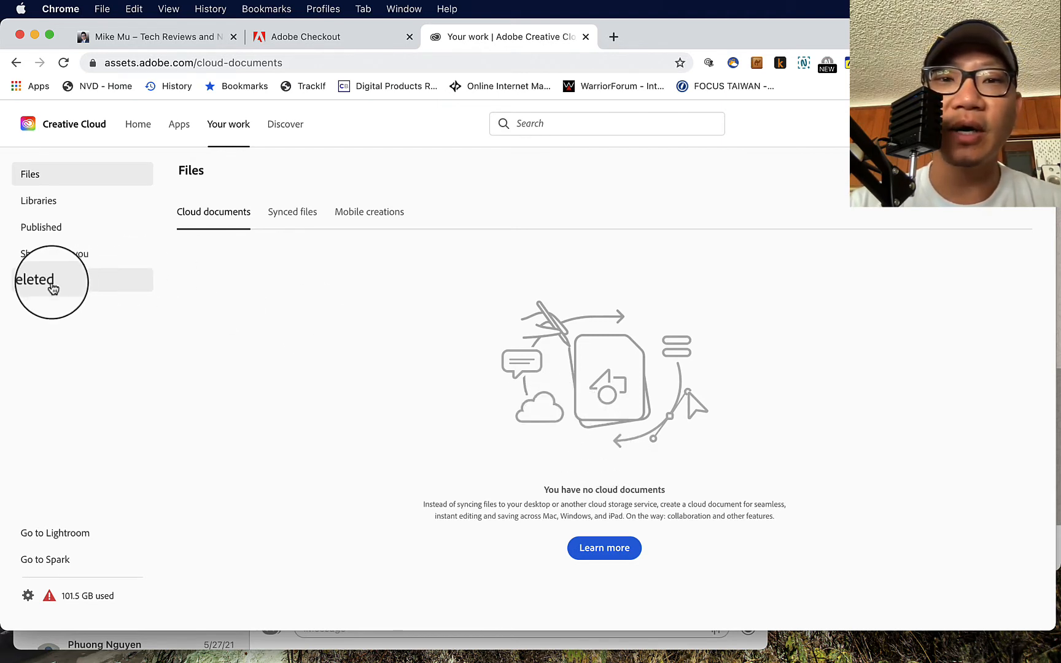
# - Browse the Deleted list of proxy MP4s, MP3 voiceovers, images and folders
pyautogui.click(35, 280)
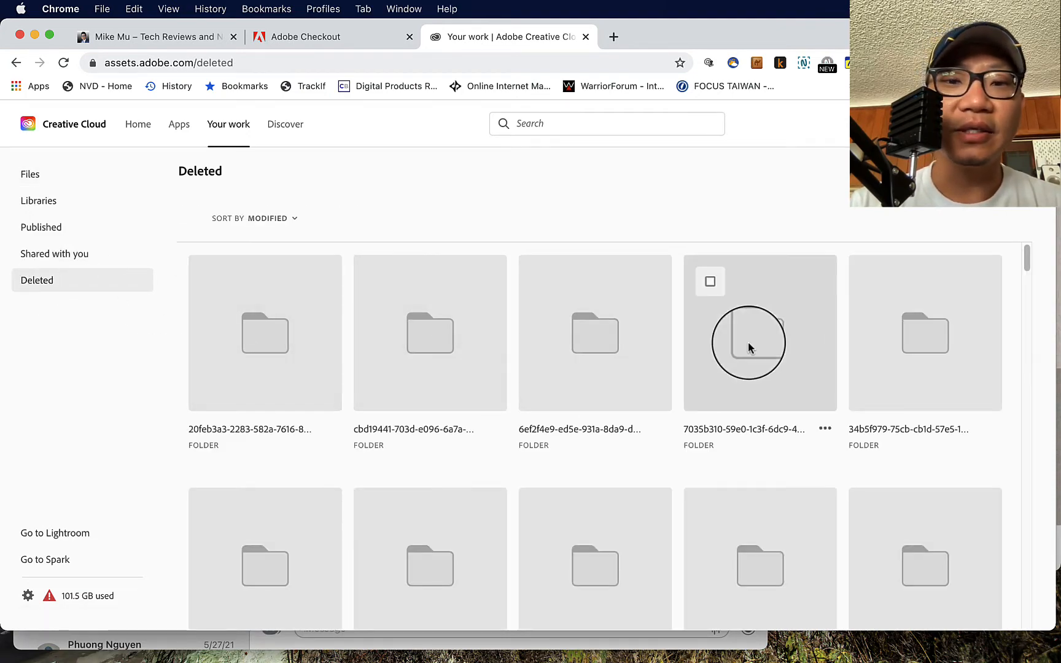
pyautogui.scroll(-3)
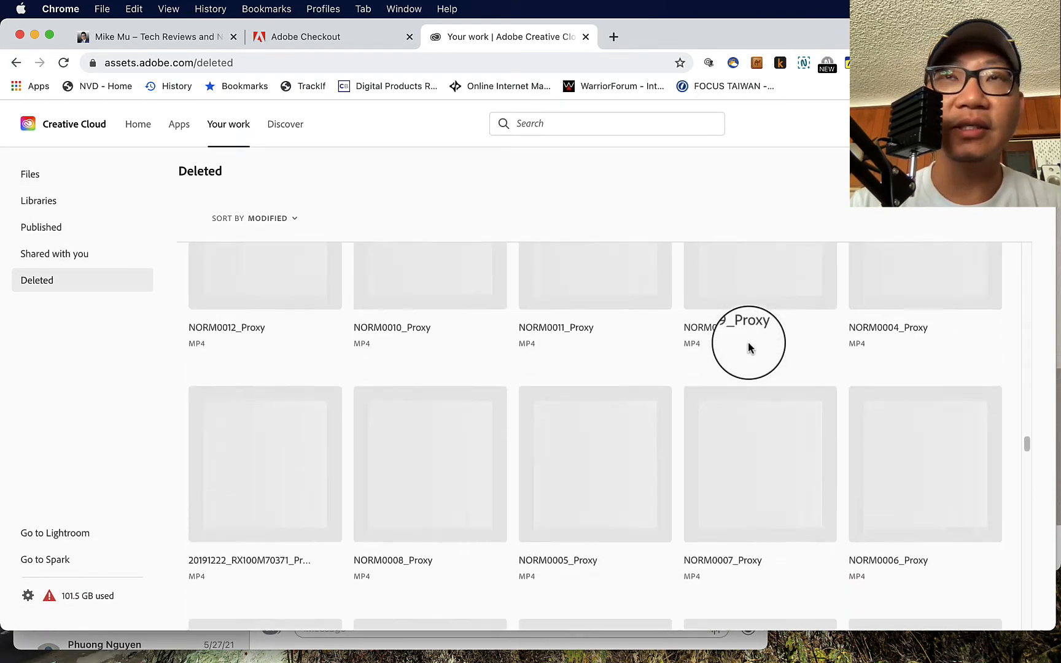
pyautogui.scroll(-3)
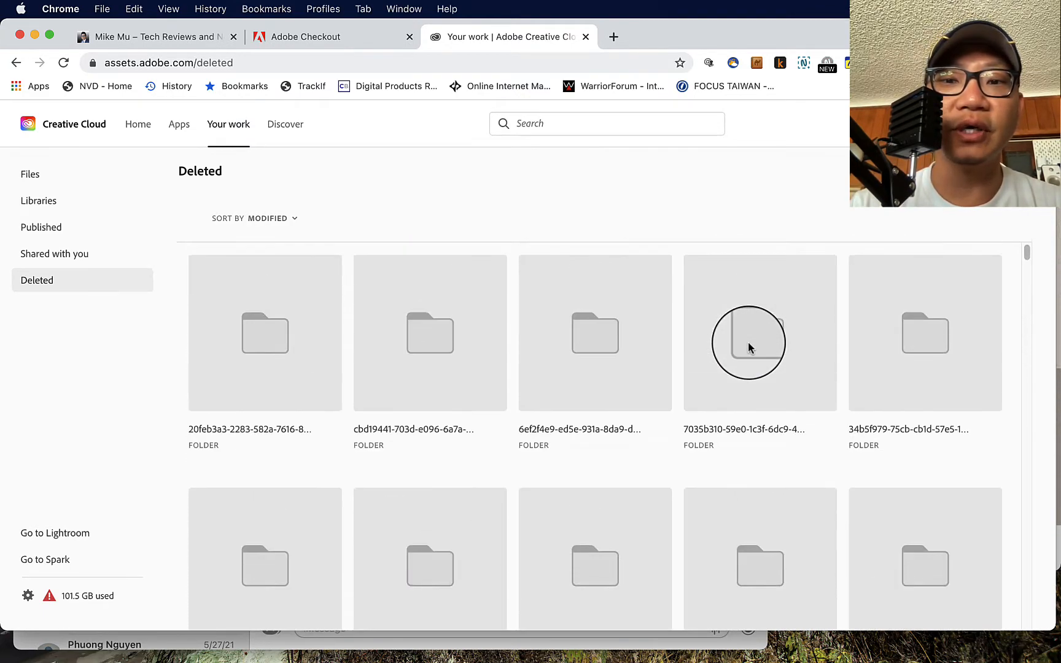
pyautogui.scroll(-3)
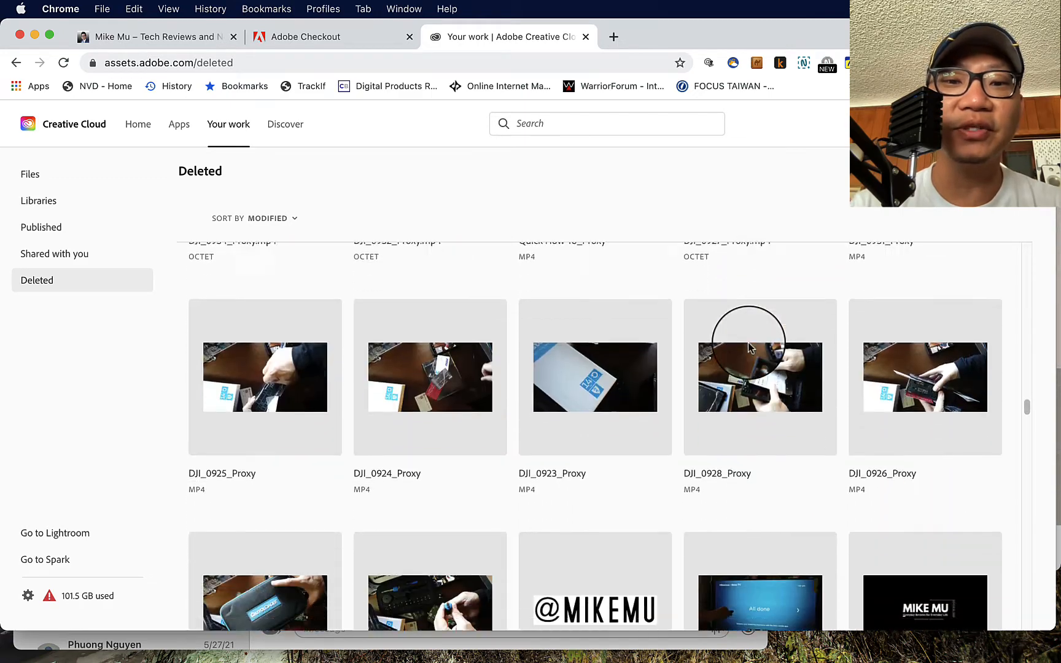
pyautogui.scroll(-3)
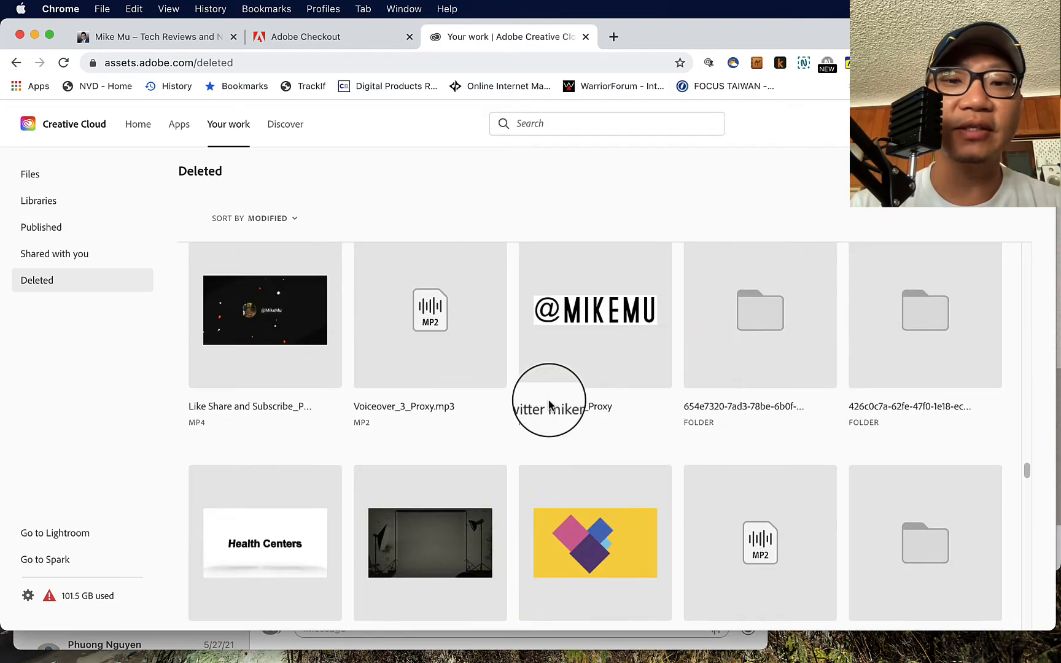
pyautogui.scroll(-3)
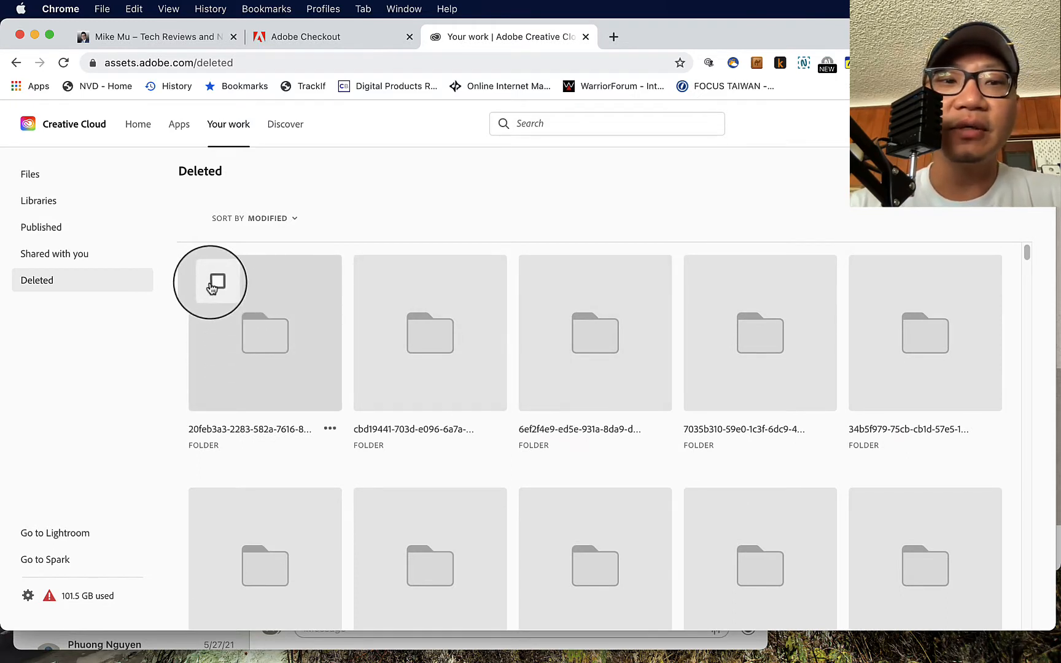
# - Select from the first deleted folder through the last ferris wheel file, 156 items
pyautogui.click(215, 281)
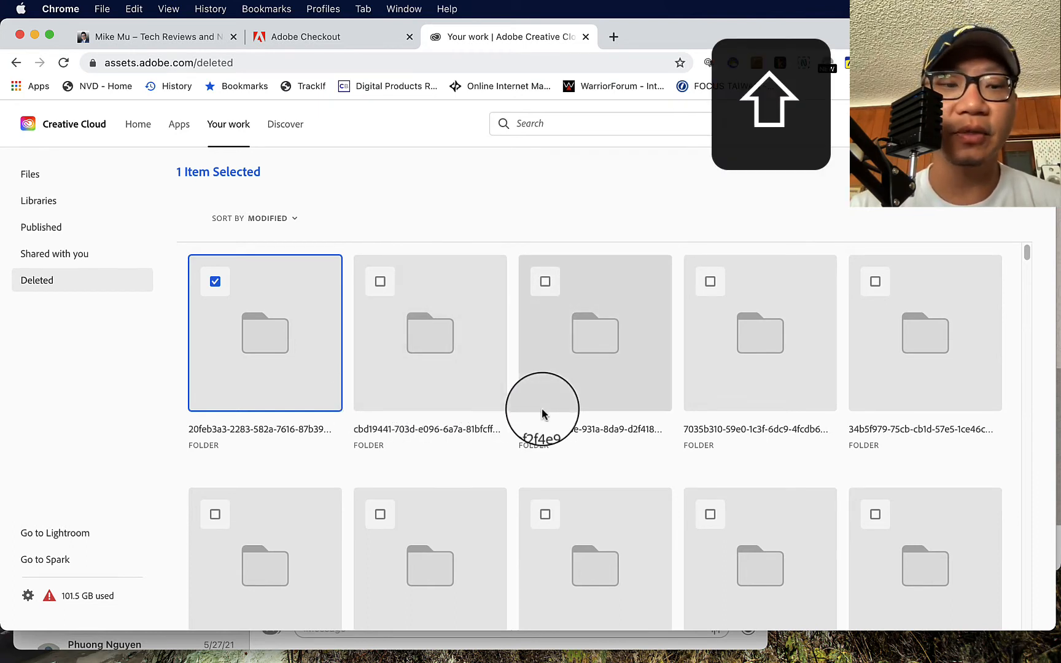
pyautogui.moveTo(540, 360)
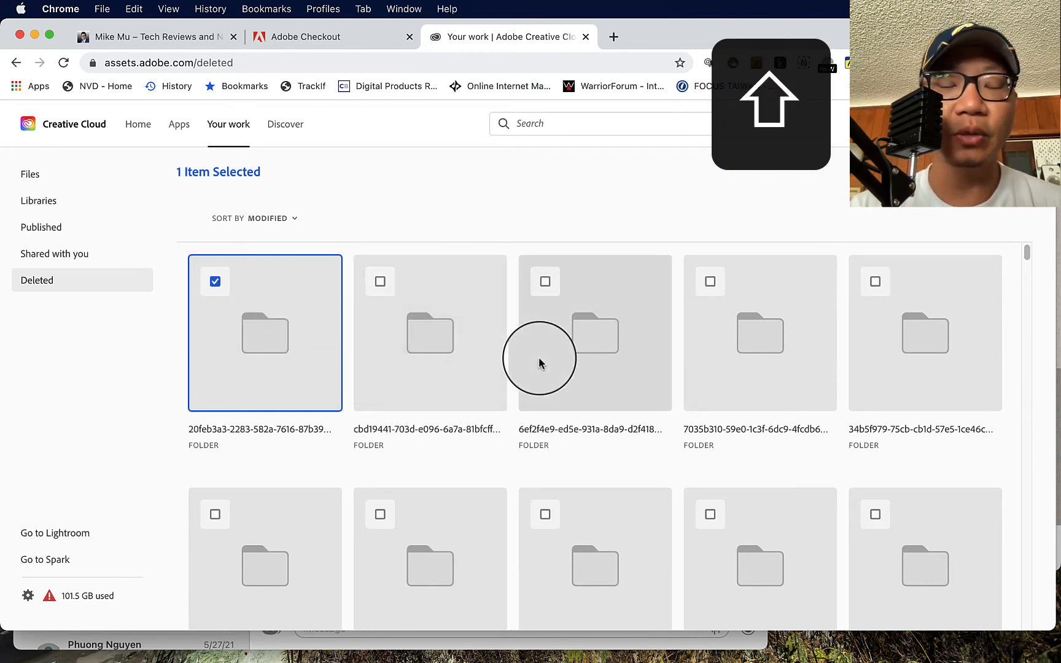
pyautogui.moveTo(632, 393)
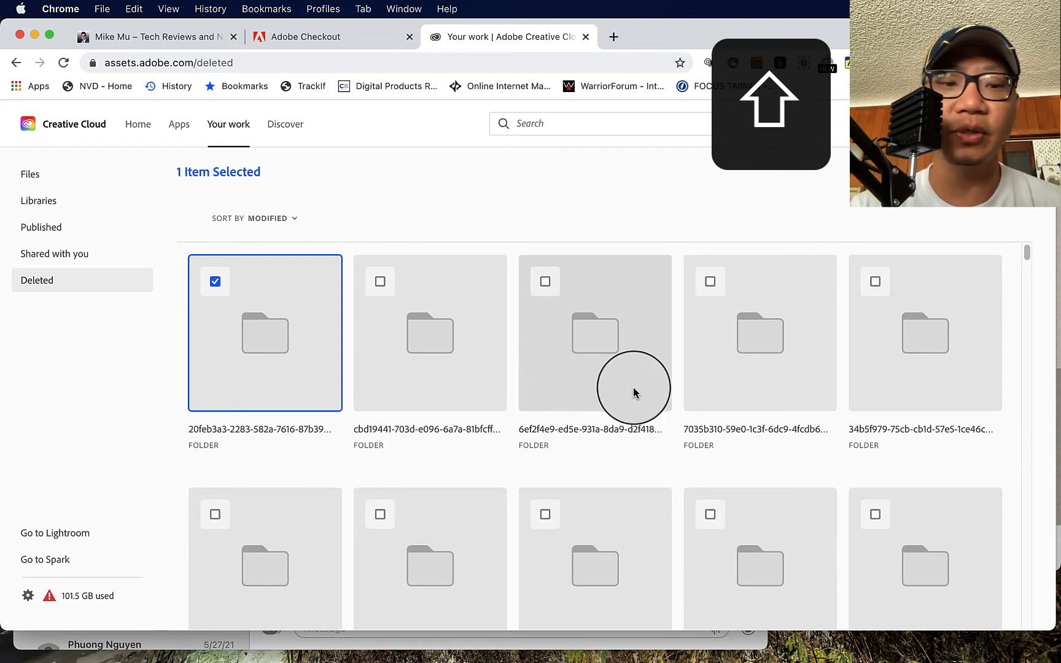
pyautogui.moveTo(662, 393)
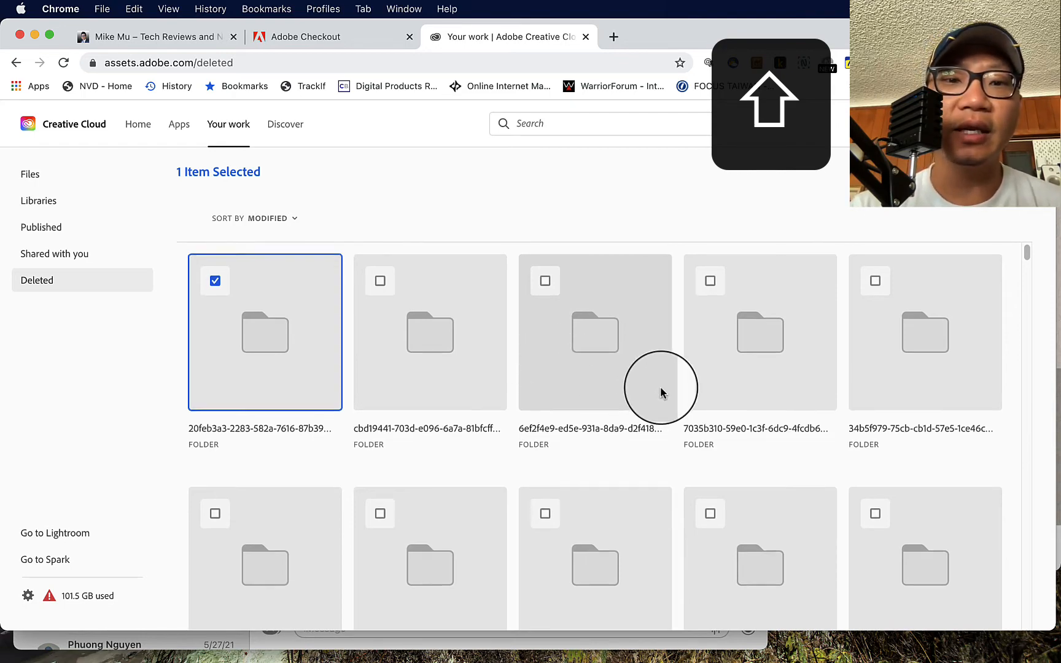
pyautogui.scroll(-3)
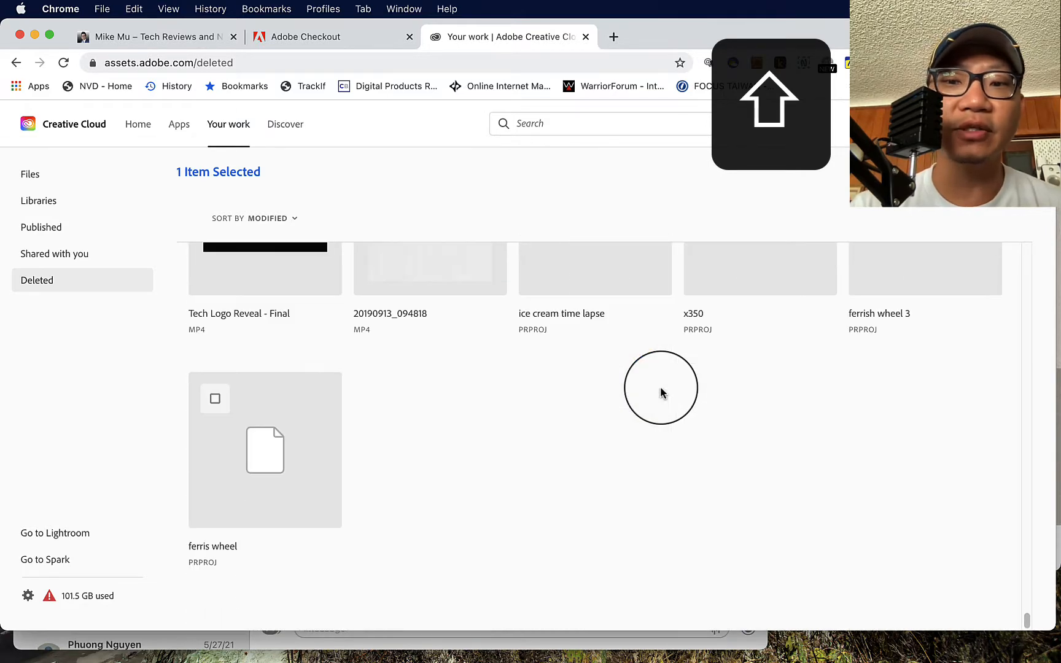
pyautogui.moveTo(177, 401)
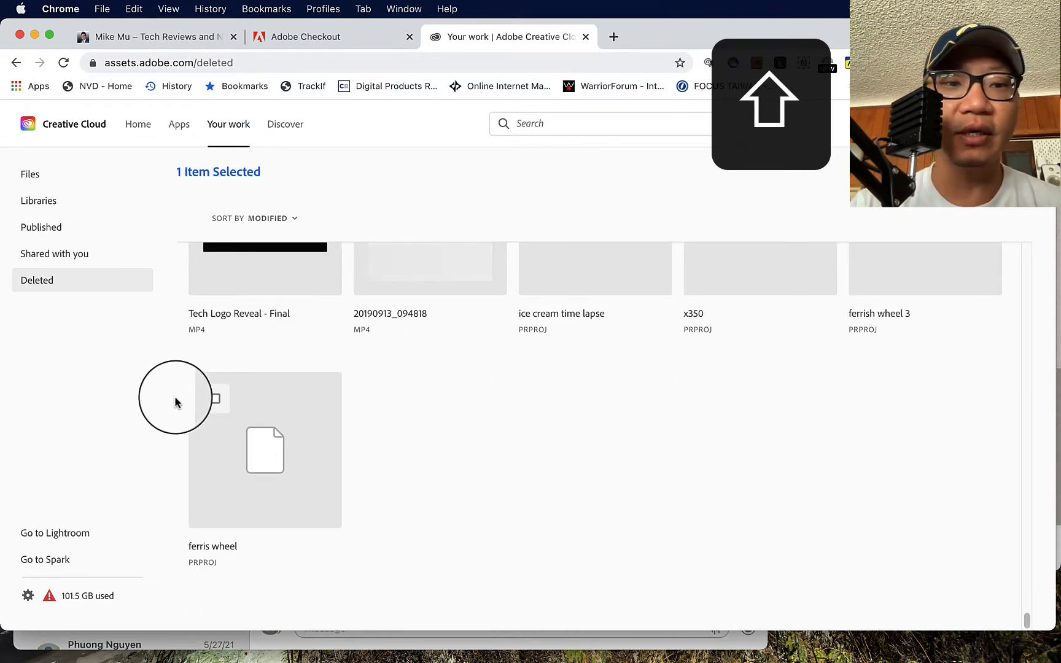
pyautogui.click(213, 399)
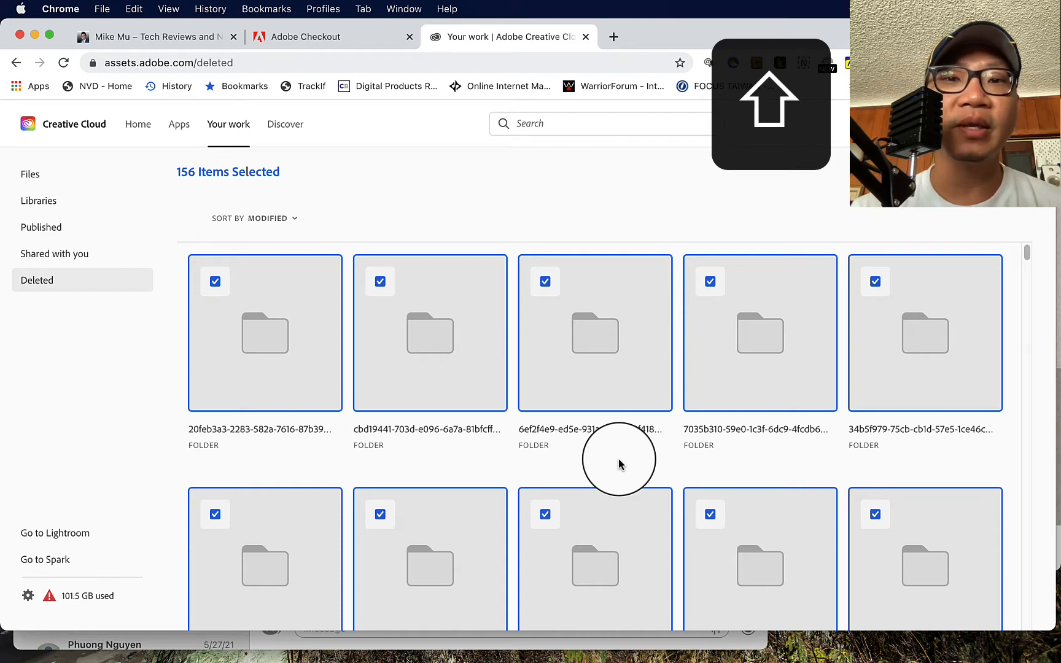
pyautogui.moveTo(298, 182)
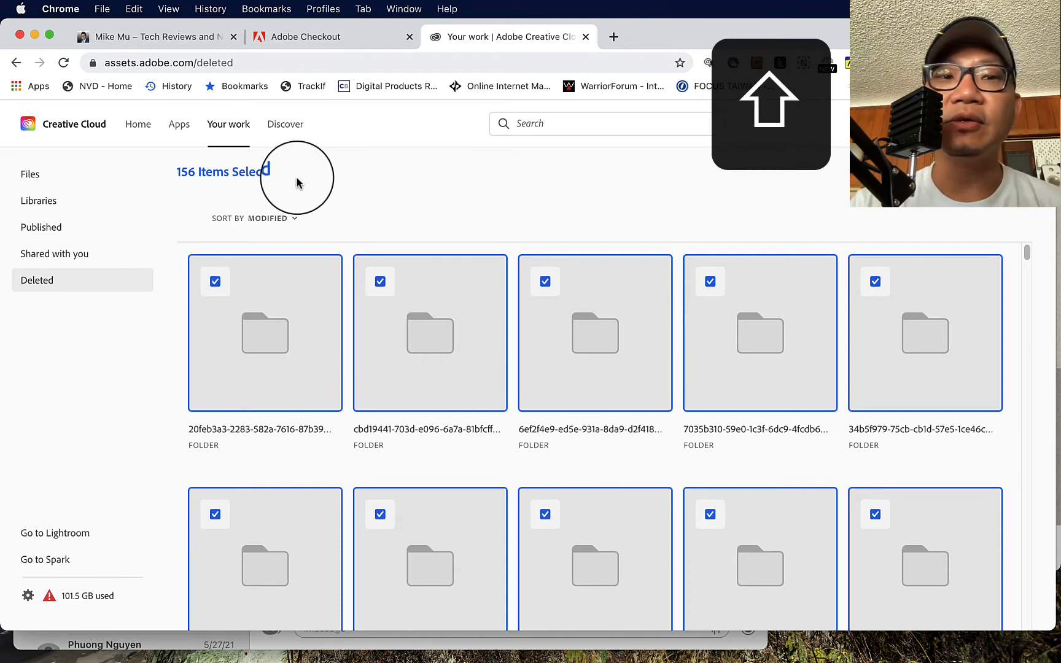
pyautogui.moveTo(337, 207)
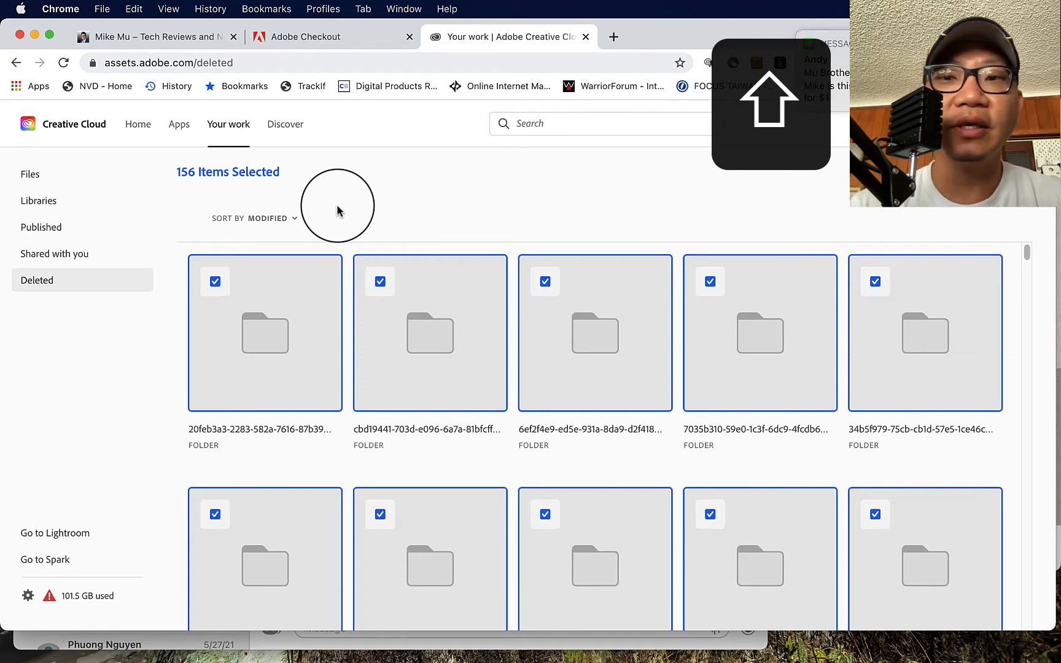
pyautogui.moveTo(370, 386)
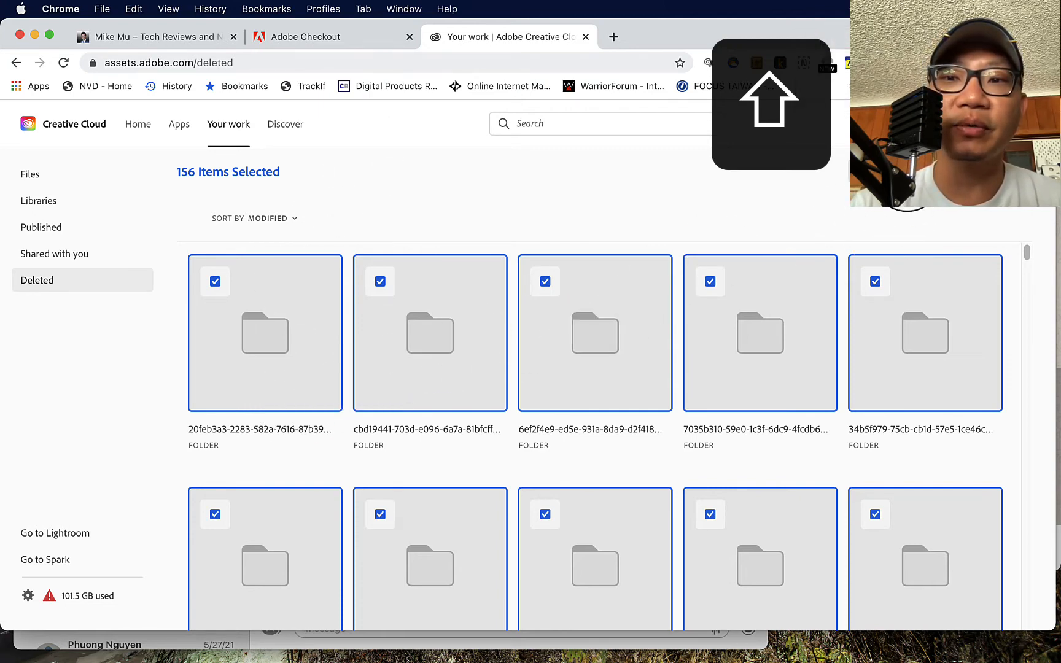
# - Choose Delete Permanently for the 156 items, review the list, and confirm
pyautogui.click(623, 502)
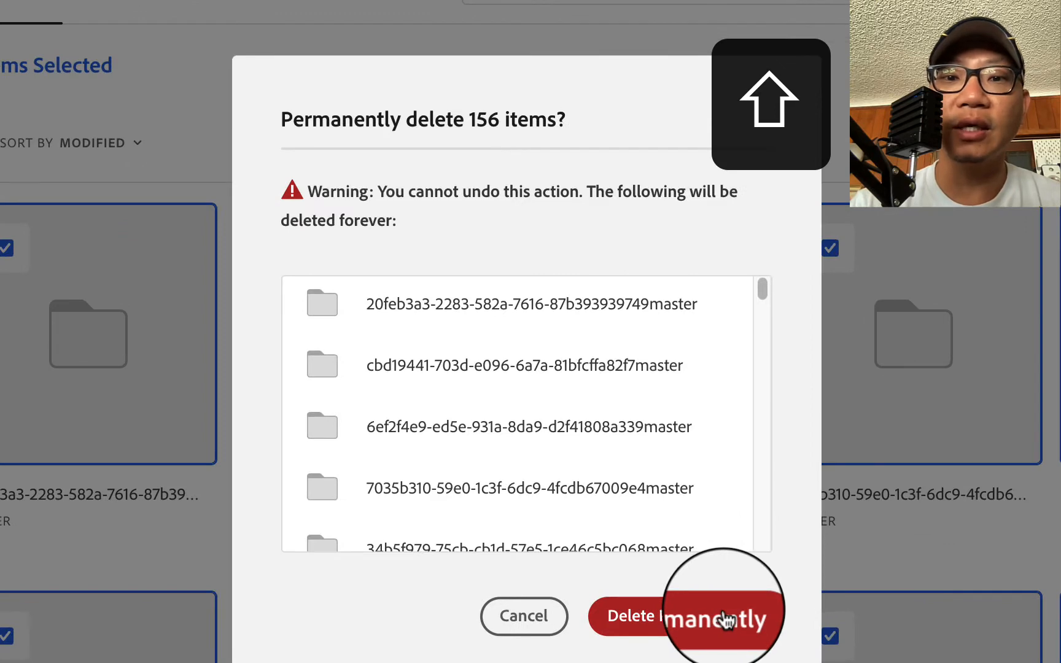
pyautogui.moveTo(644, 476)
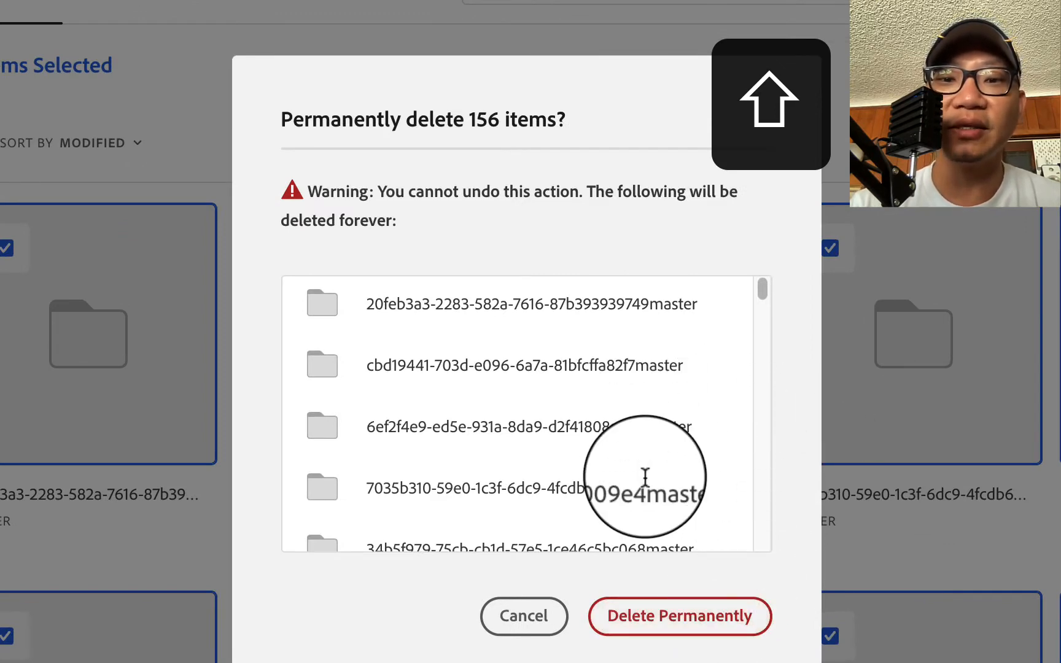
pyautogui.scroll(-3)
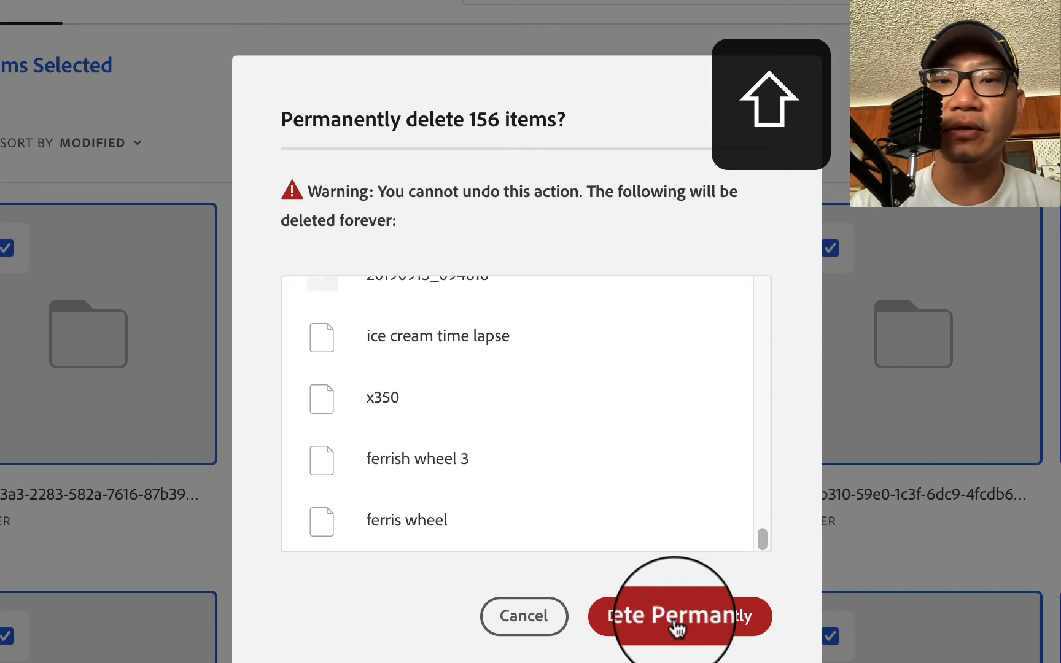
pyautogui.click(679, 616)
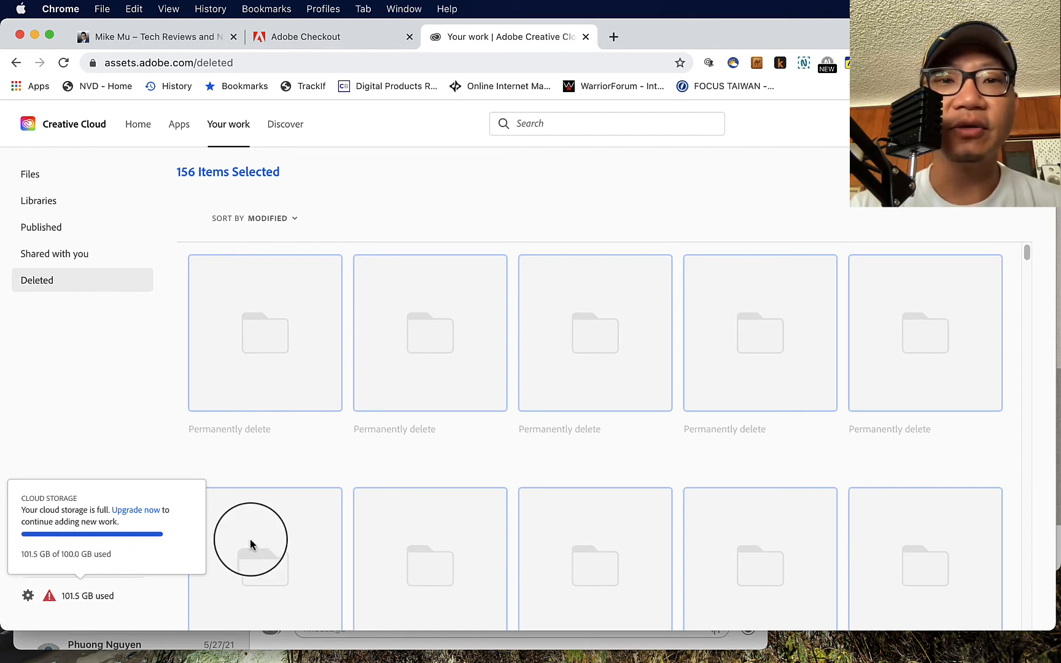
pyautogui.moveTo(562, 197)
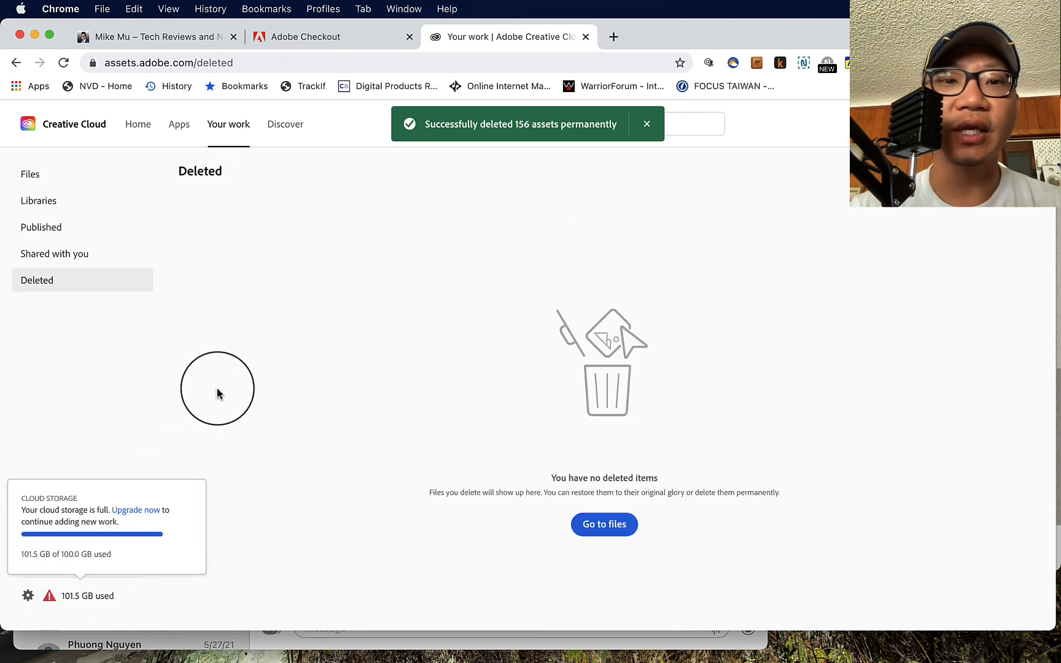
# - Go to Files from the emptied Deleted page, now showing 25.4 GB of 100 GB used
pyautogui.click(603, 525)
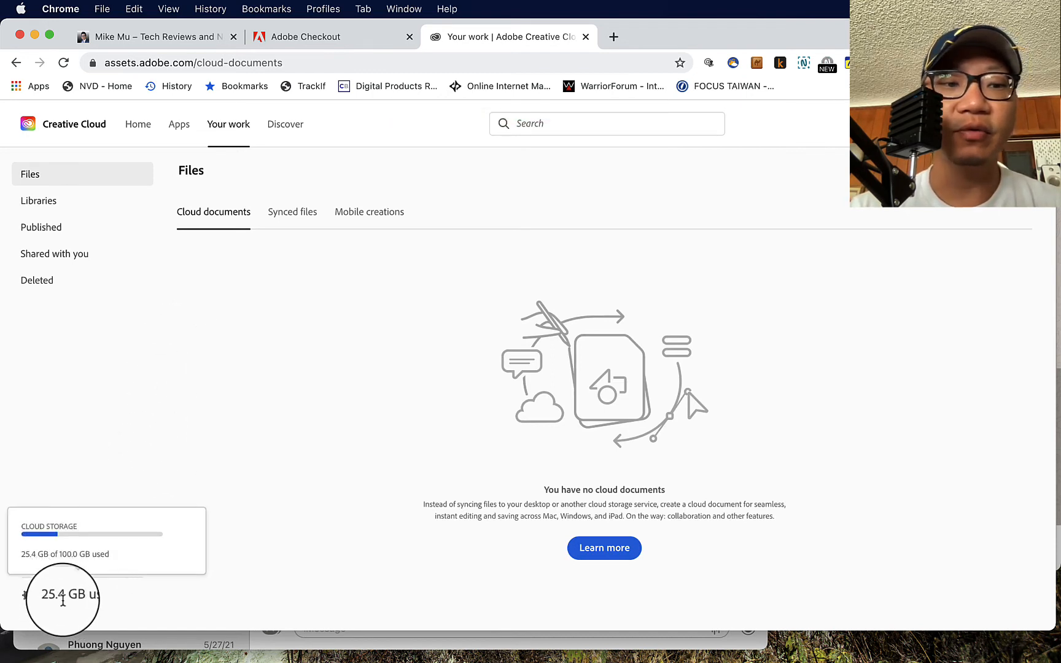
pyautogui.moveTo(521, 200)
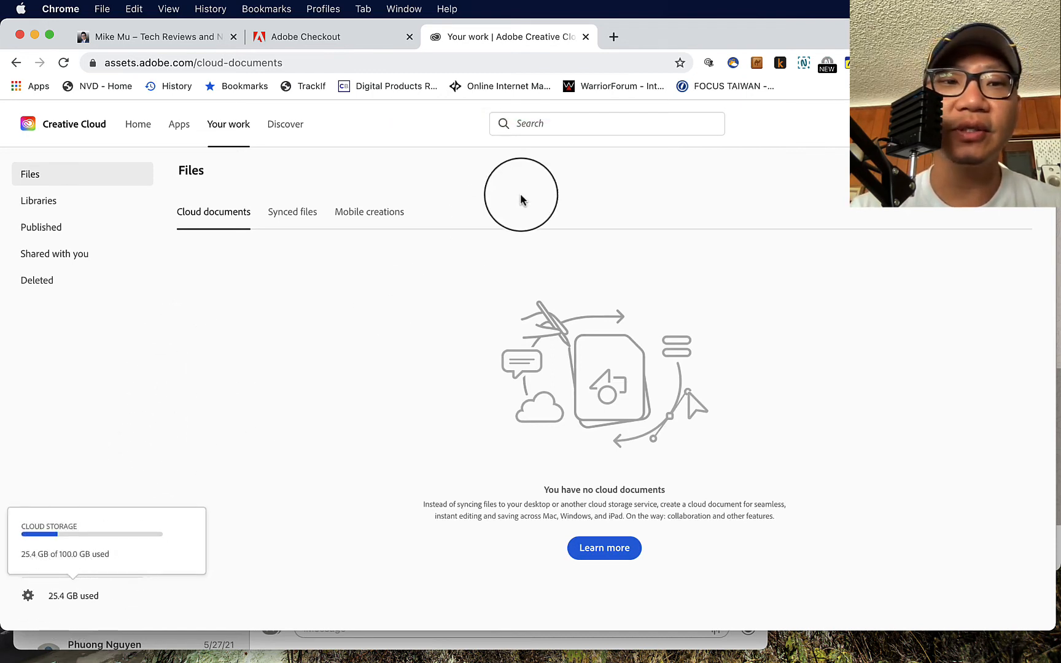
# - Switch to Synced files listing Premiere Pro, Youtube Resources, Adobe and Screenshots folders
pyautogui.click(292, 212)
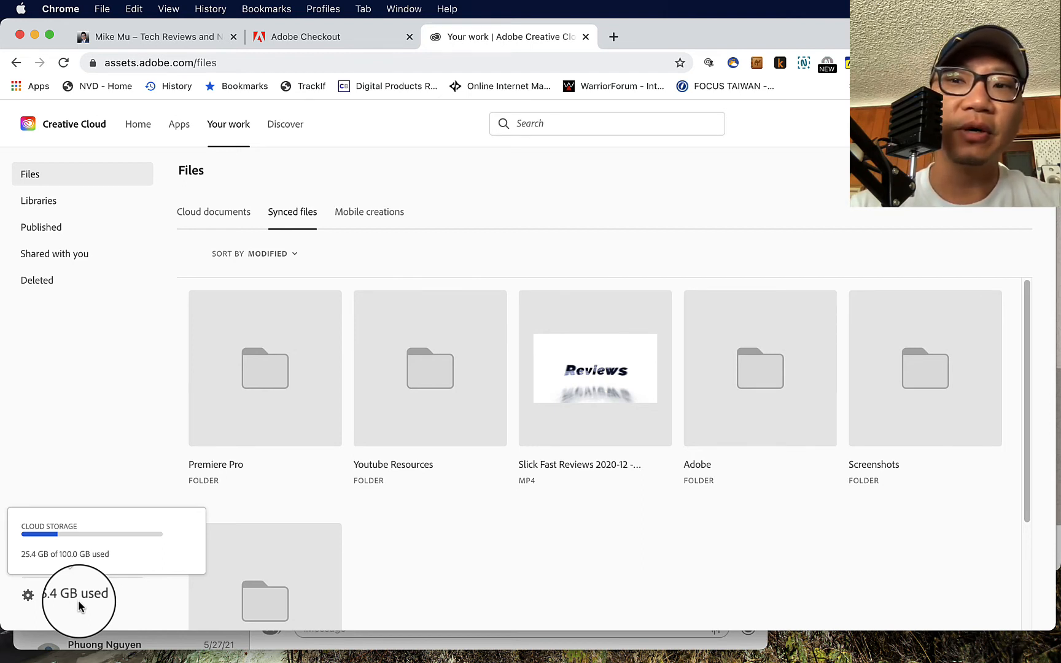
pyautogui.moveTo(355, 298)
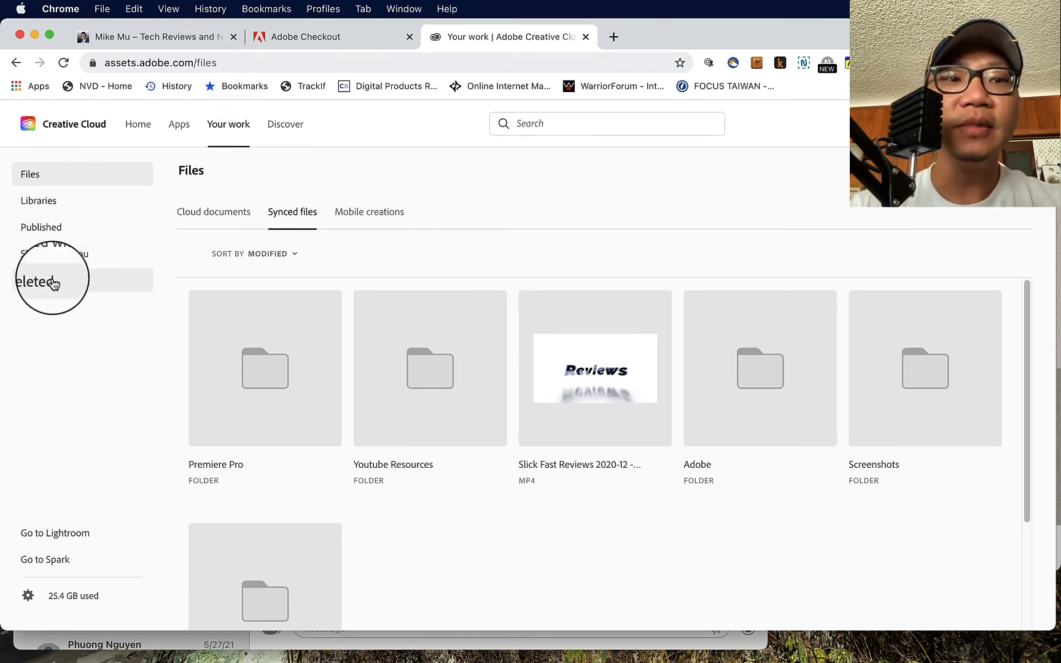
# - Check the Deleted folder, then return to the empty Cloud documents page
pyautogui.click(38, 281)
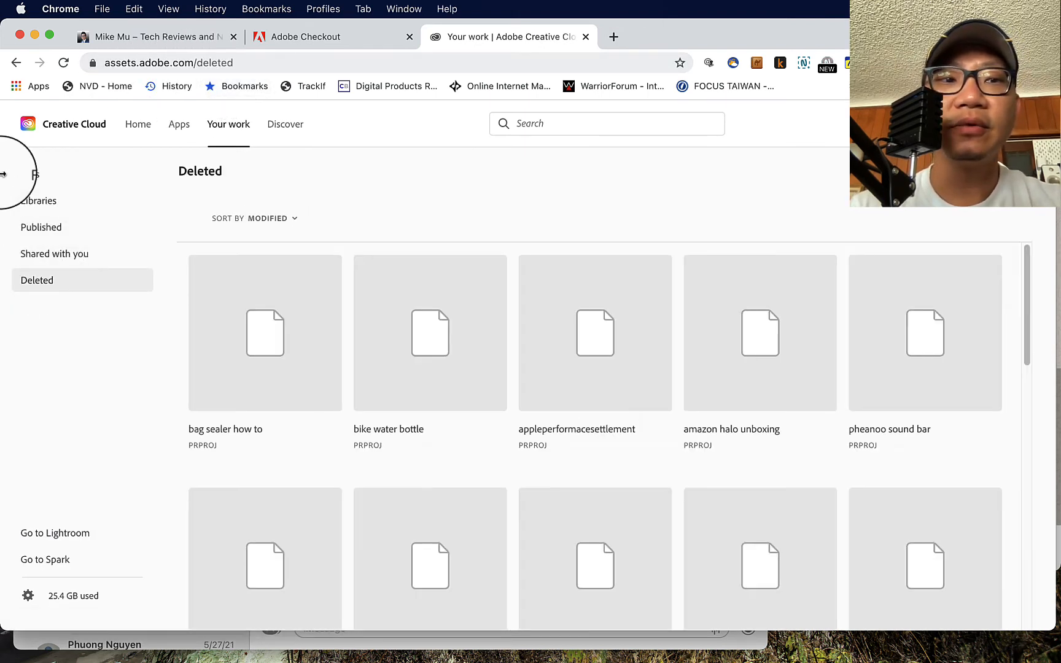
pyautogui.click(30, 174)
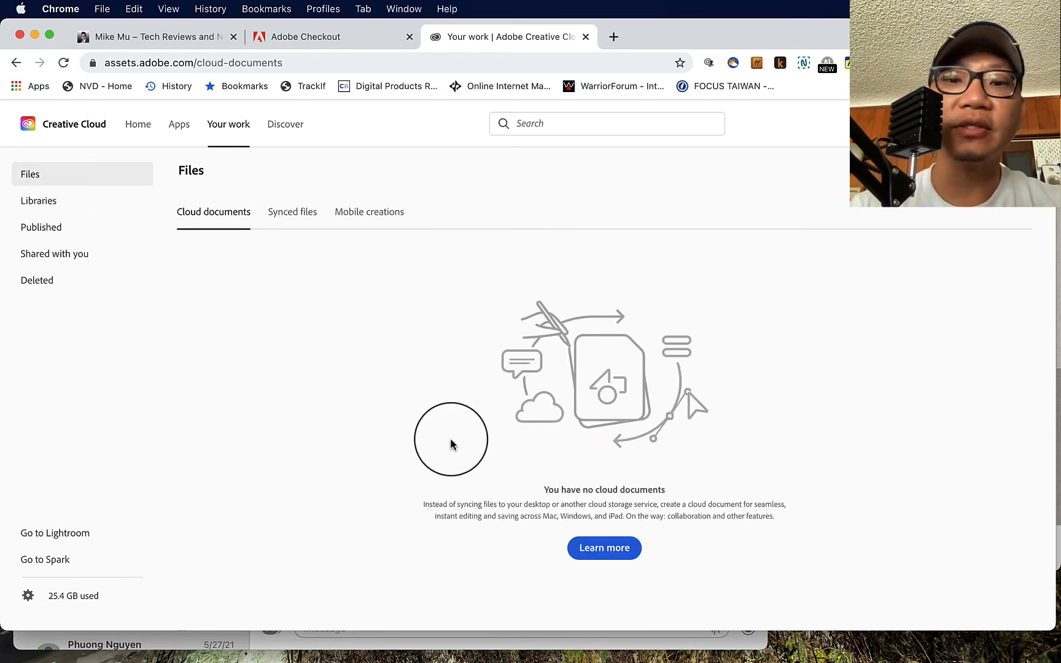
pyautogui.moveTo(203, 215)
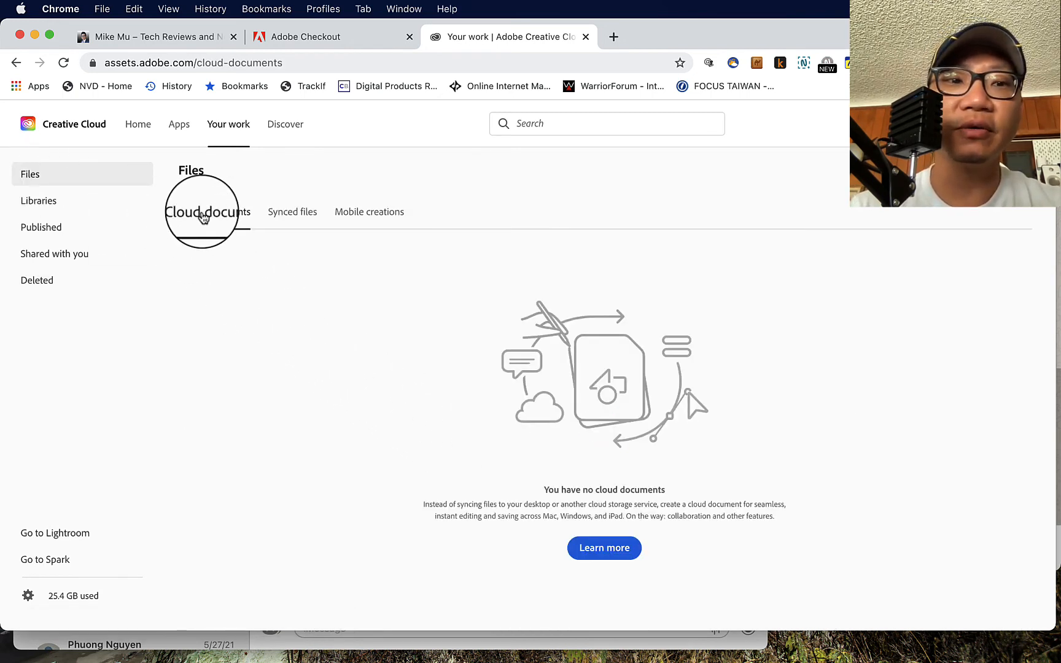
pyautogui.moveTo(586, 454)
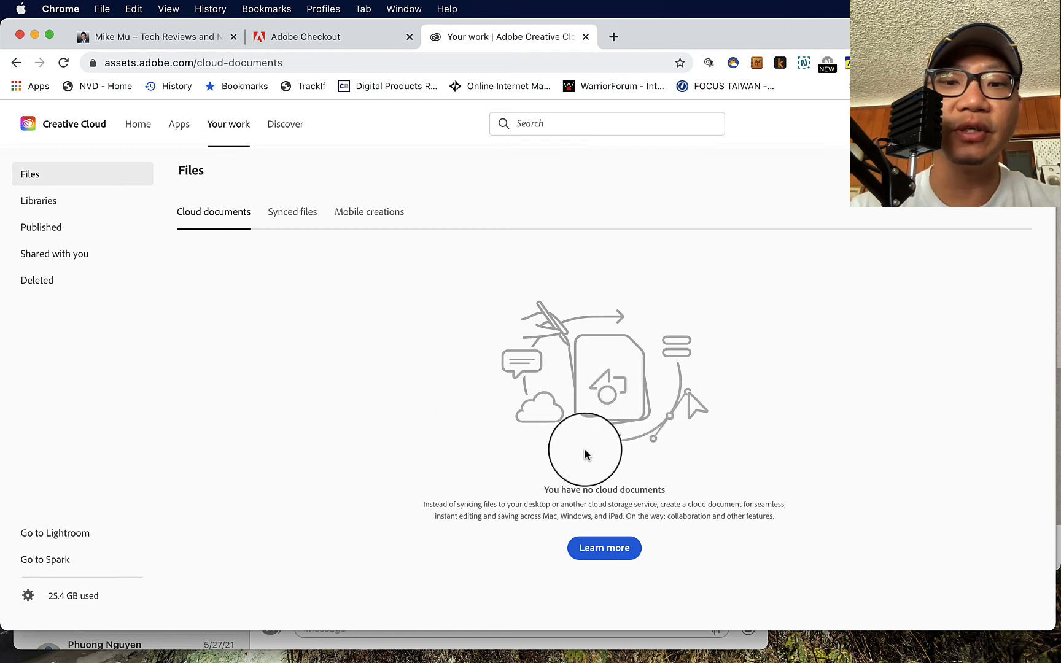
pyautogui.moveTo(333, 321)
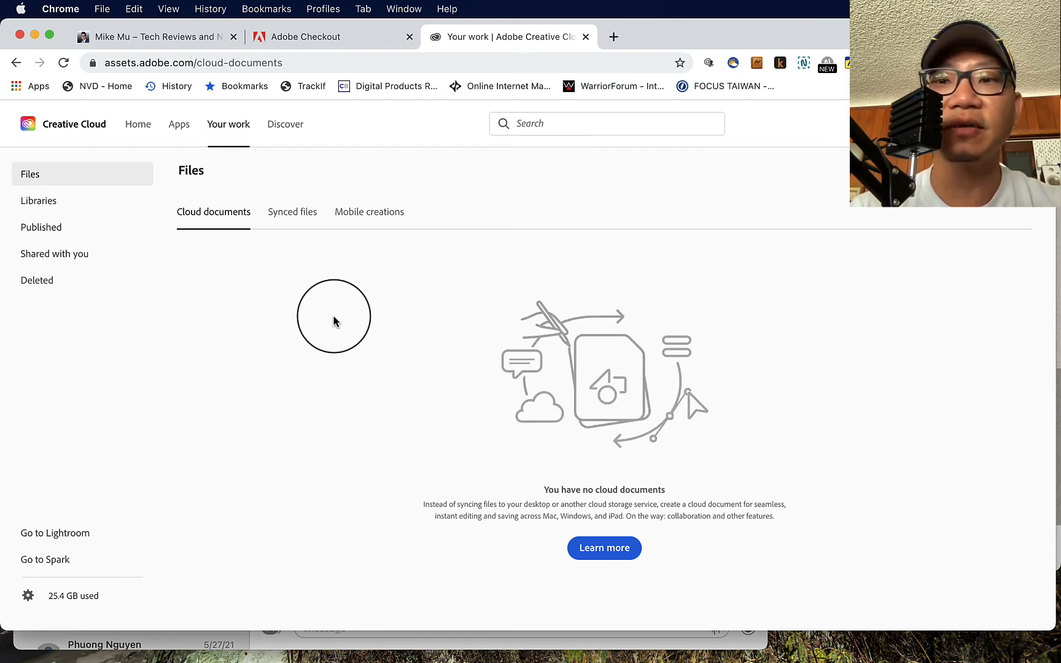
pyautogui.moveTo(749, 403)
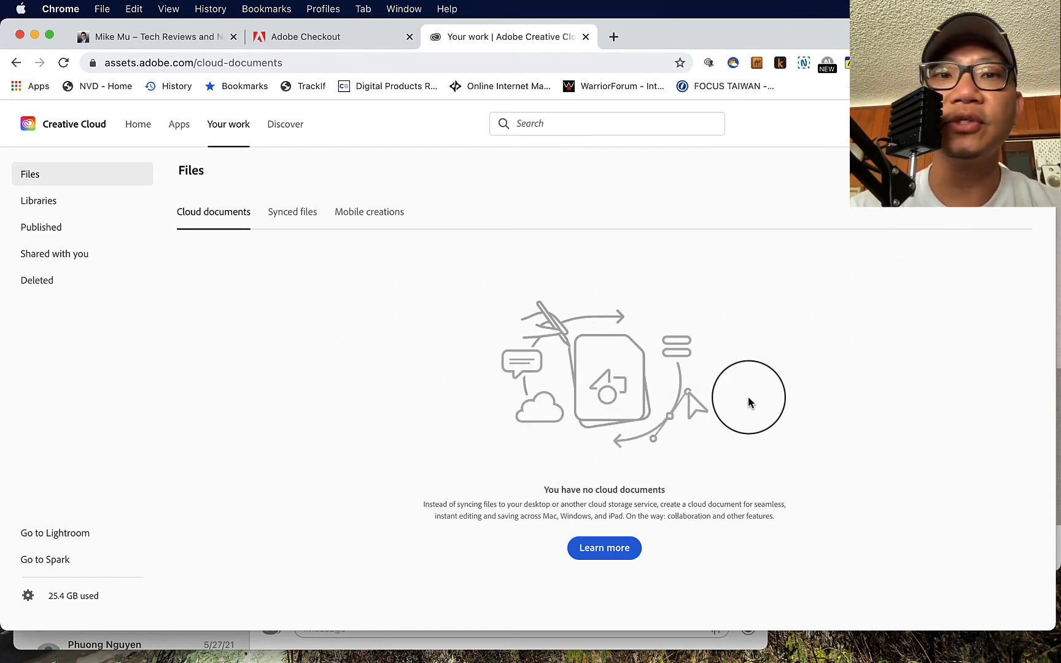
pyautogui.moveTo(548, 474)
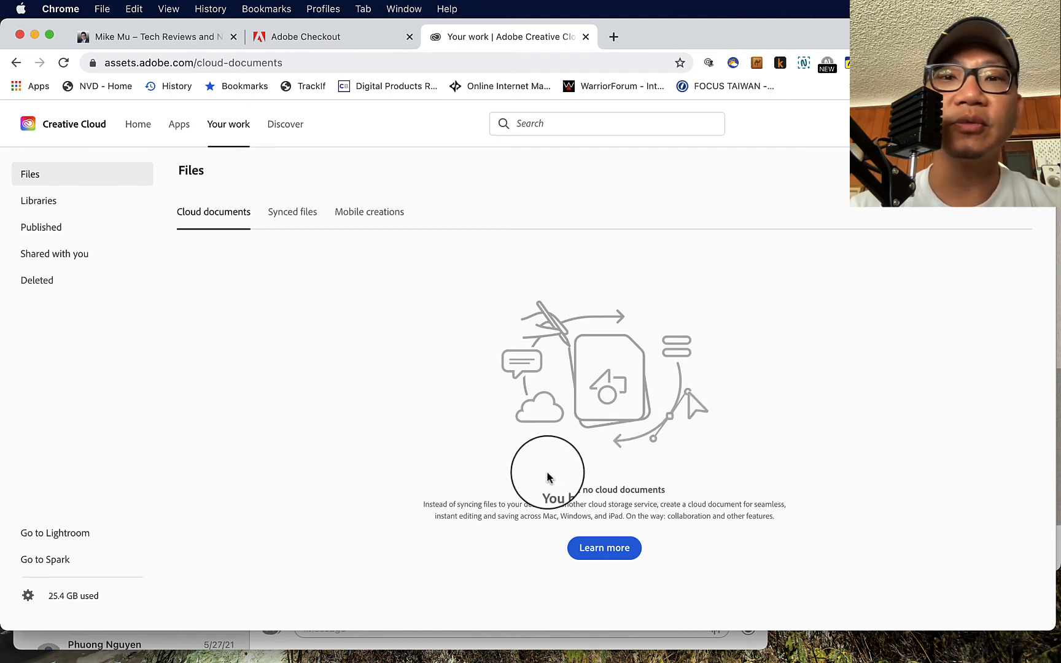
pyautogui.moveTo(529, 366)
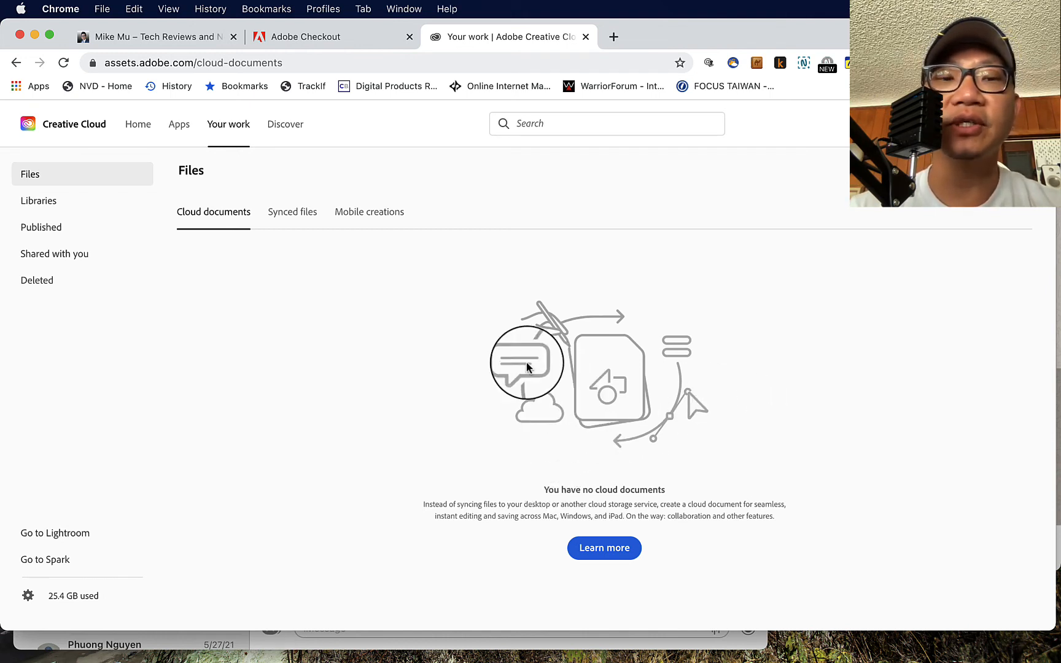
pyautogui.moveTo(259, 303)
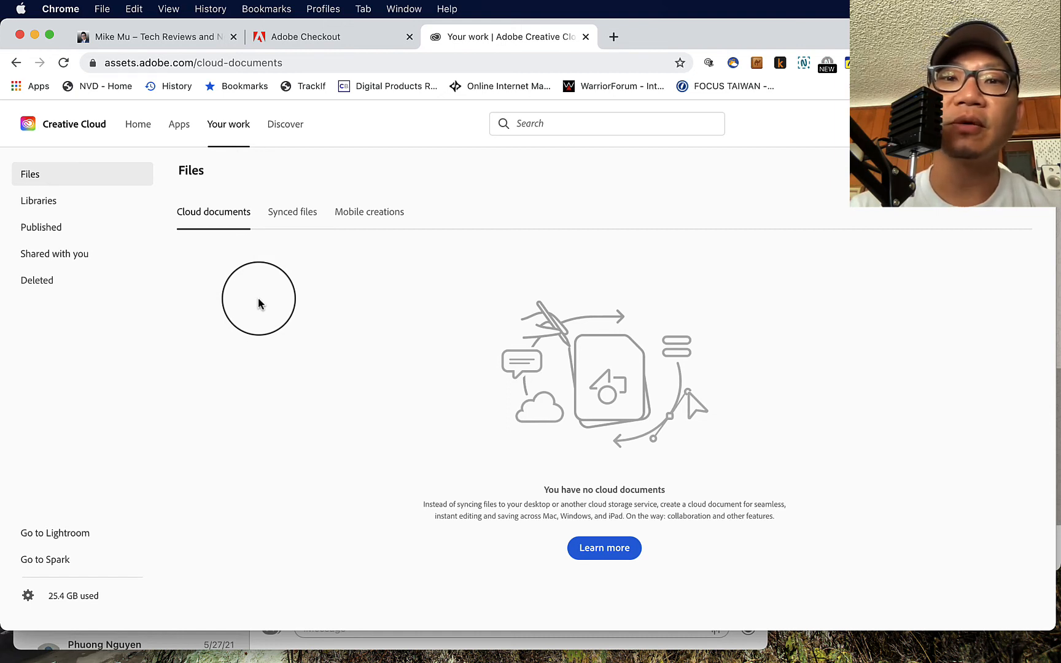
pyautogui.moveTo(344, 376)
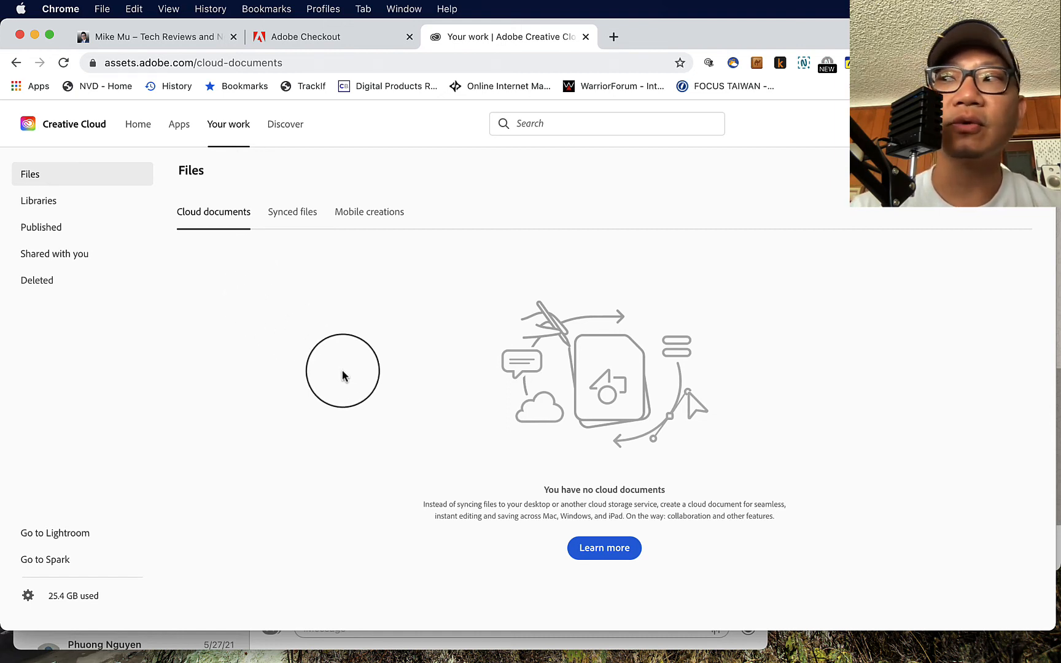